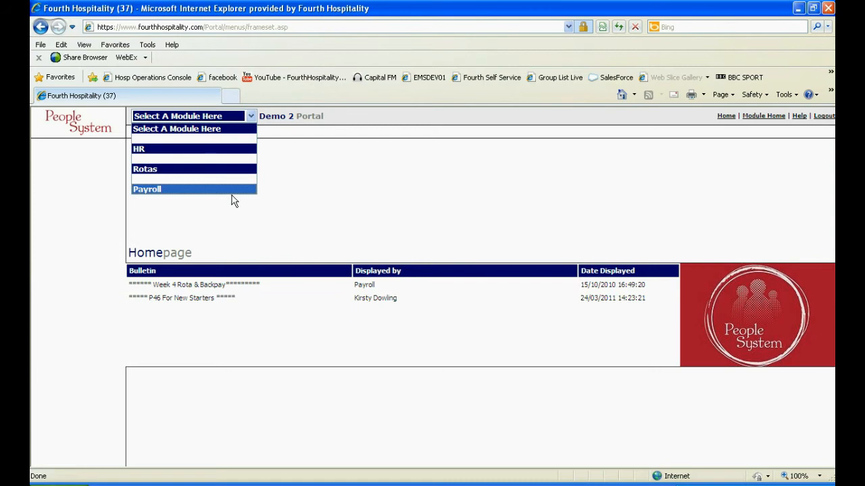
Go to the Employee Expenses page in the Payroll module.
click(146, 189)
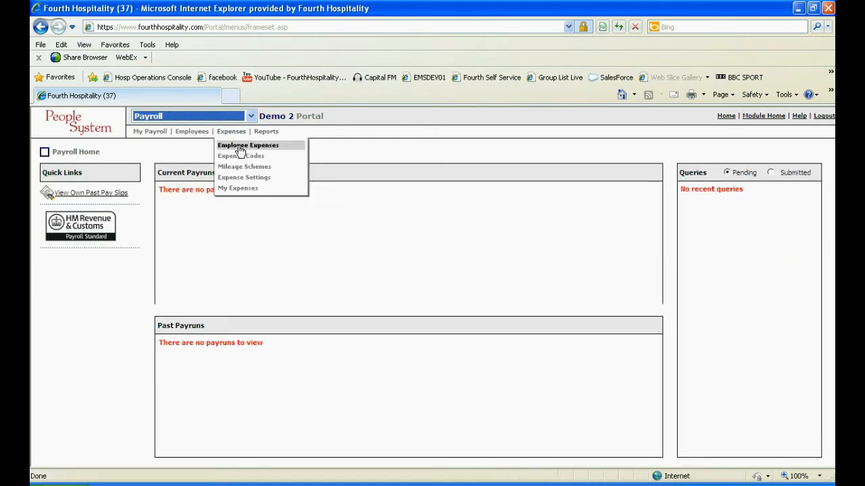
click(248, 145)
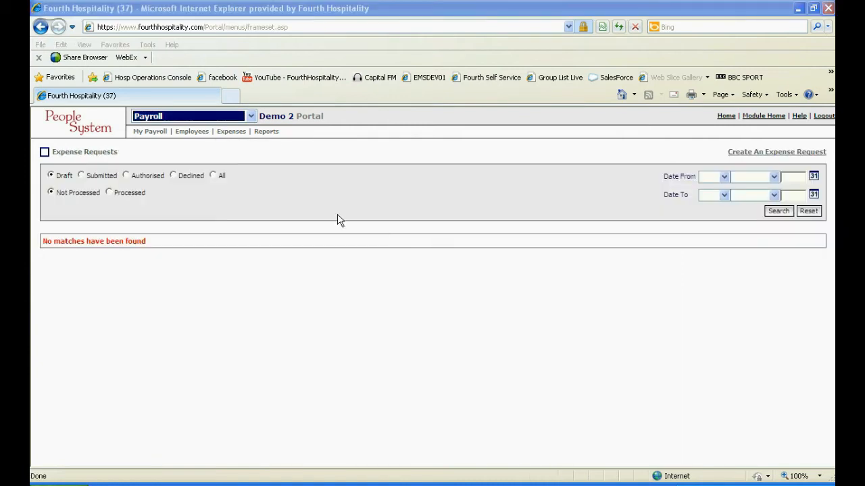
mouse_move(738, 164)
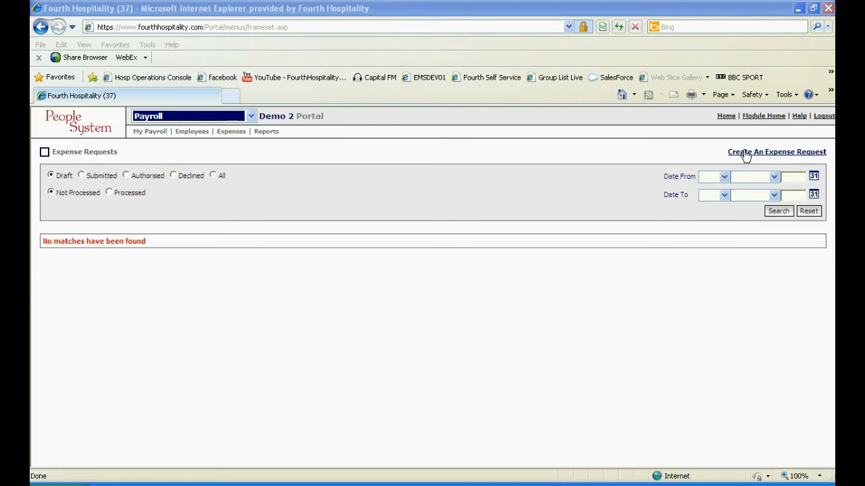
Start a new expense request for 1 to 31 August 2011 and save the period.
click(775, 151)
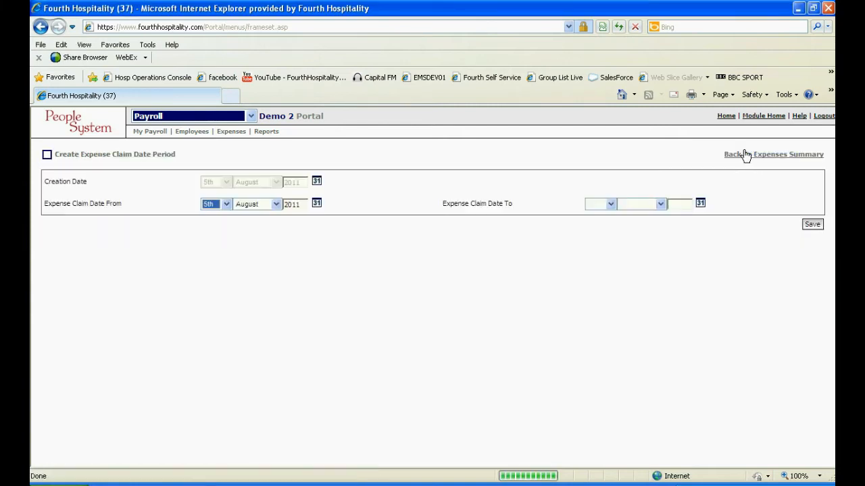
mouse_move(319, 206)
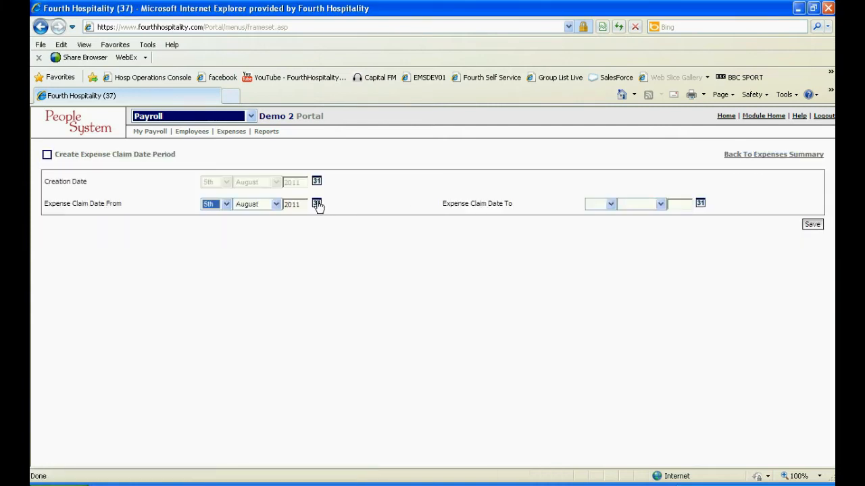
click(316, 204)
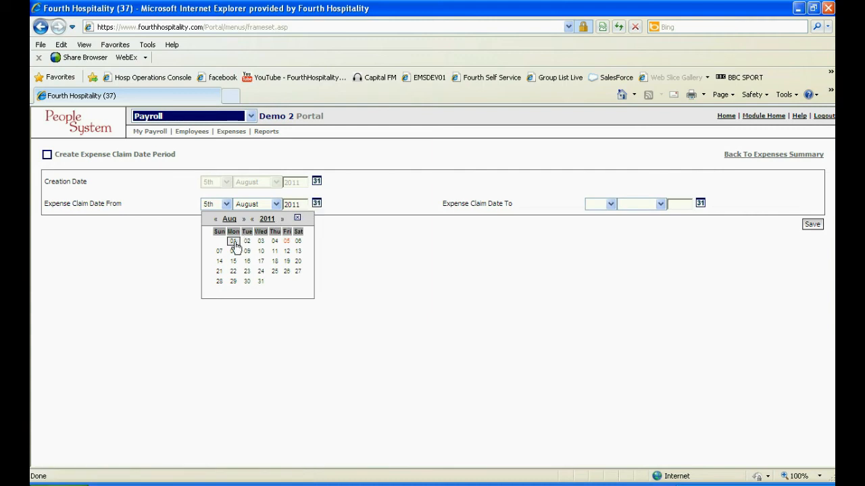
click(232, 240)
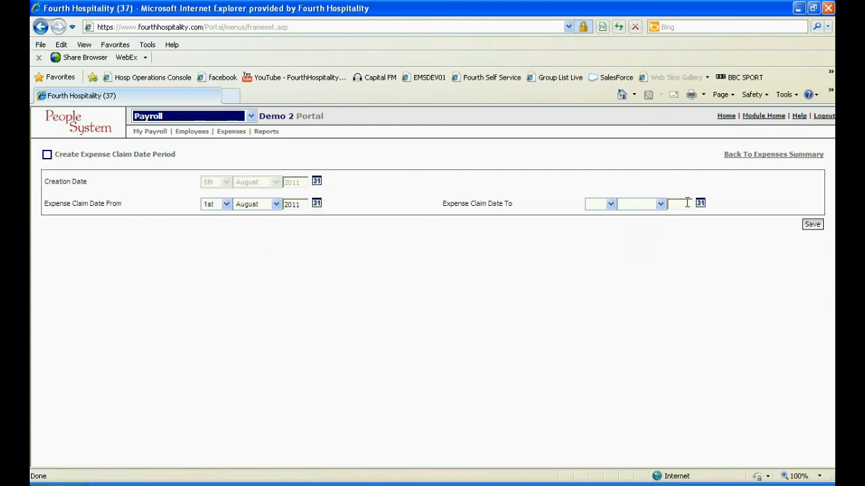
click(700, 203)
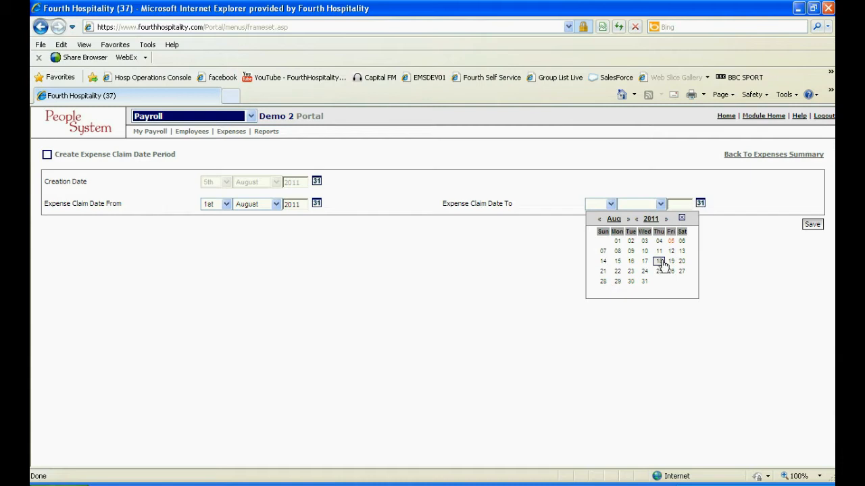
click(643, 281)
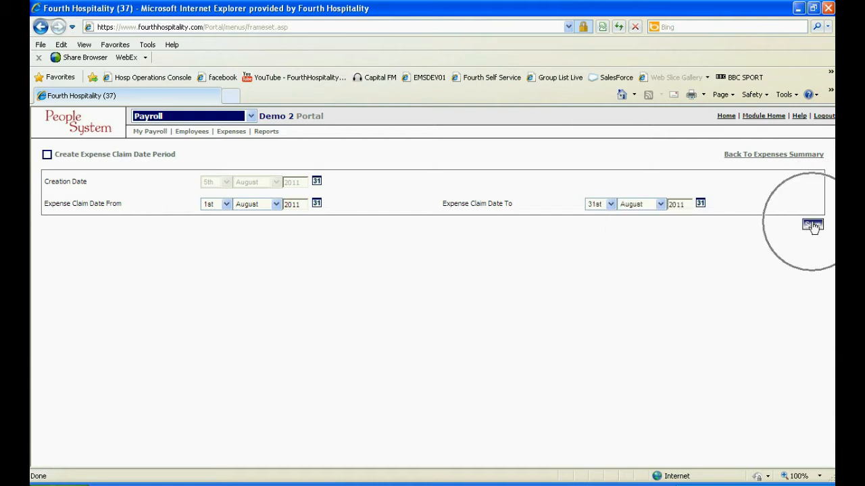
click(812, 225)
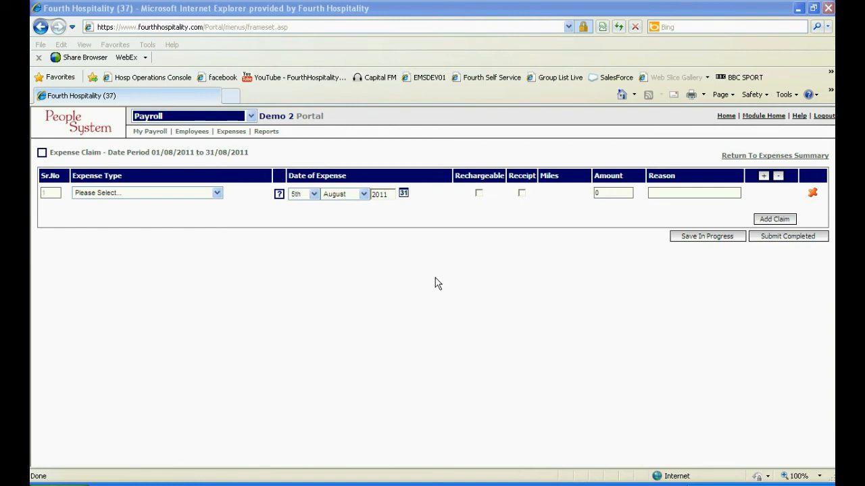
Set the first line to Travel on 3 August, rechargeable with a receipt.
click(402, 193)
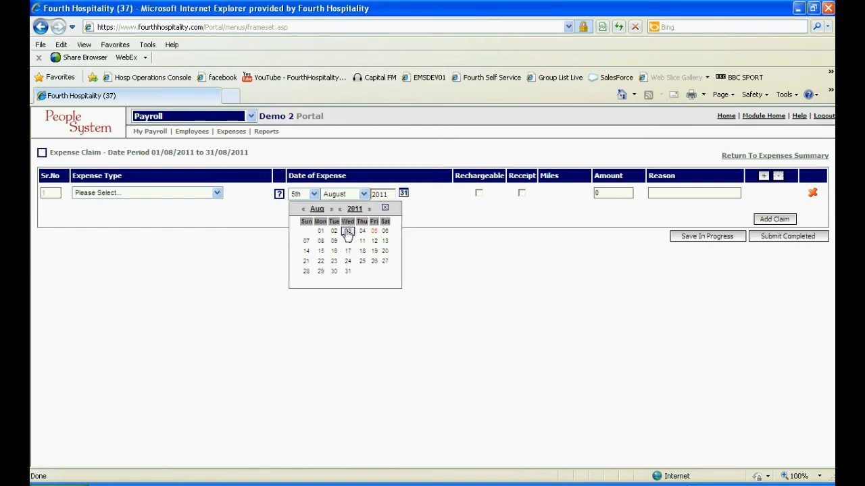
click(332, 231)
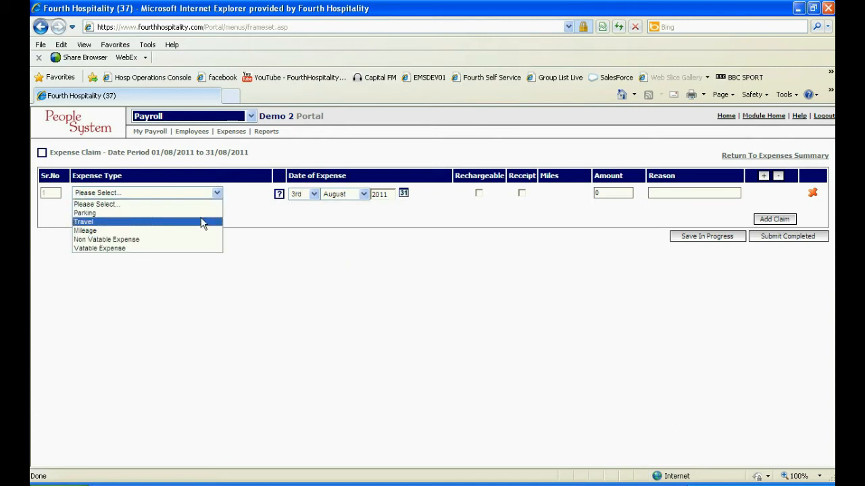
click(83, 222)
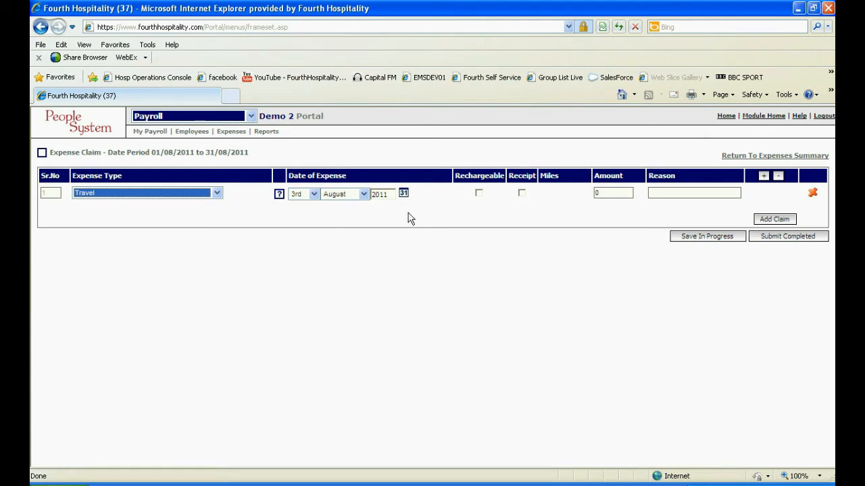
click(478, 192)
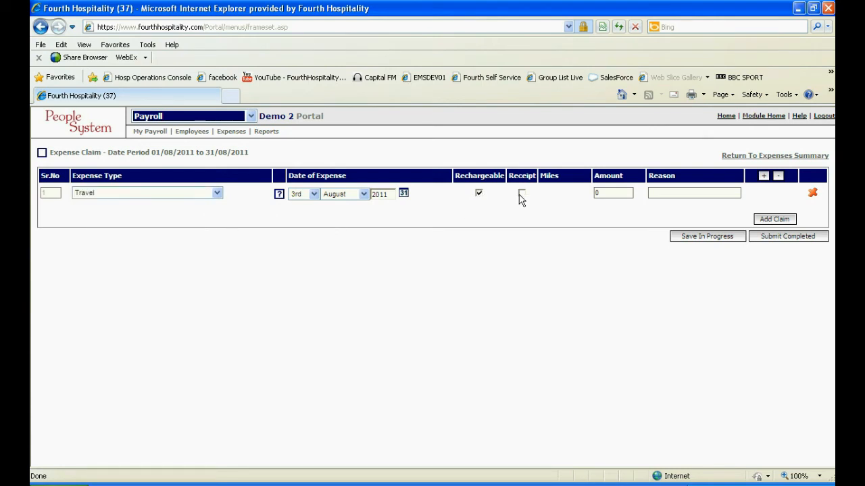
click(522, 192)
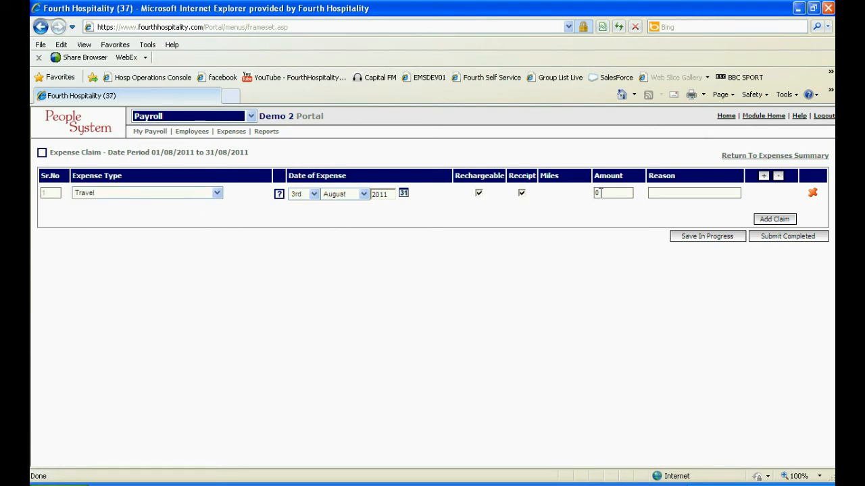
Enter amount 25.00 with reason 'Train to Bristol'.
text(25)
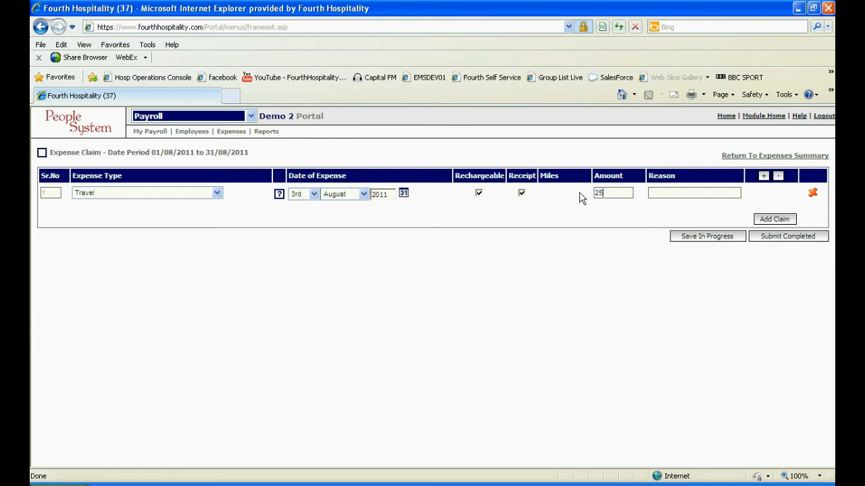
text(.00)
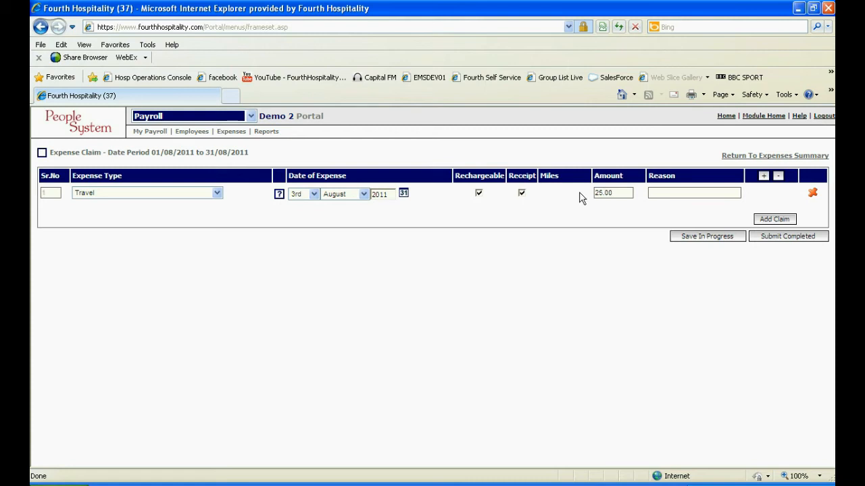
text(Train to)
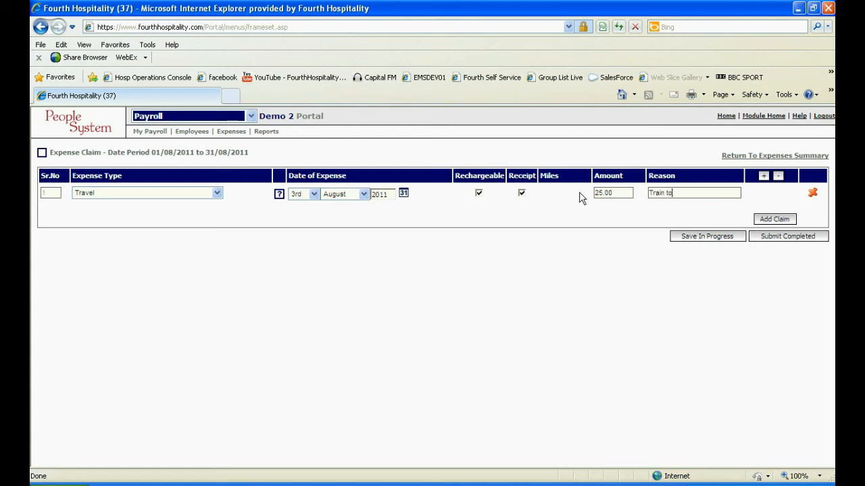
text(Bristol)
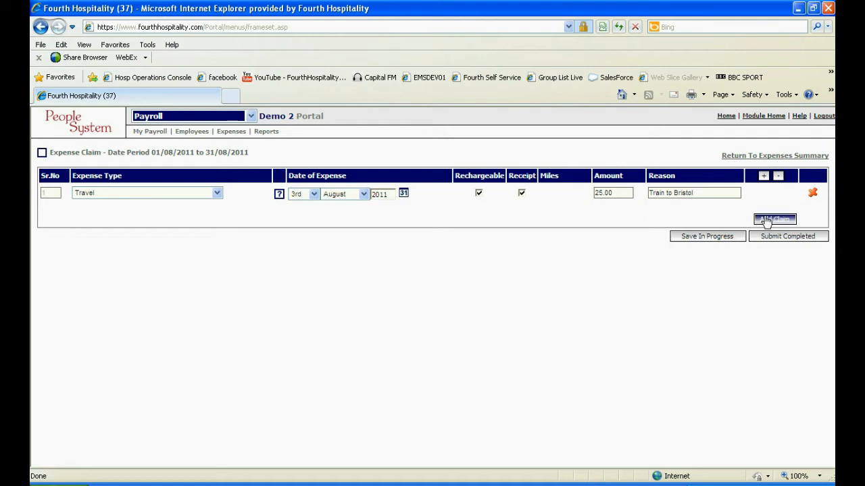
Add a rechargeable Parking line for 9 August at 12, reason 'Parking London'.
click(774, 218)
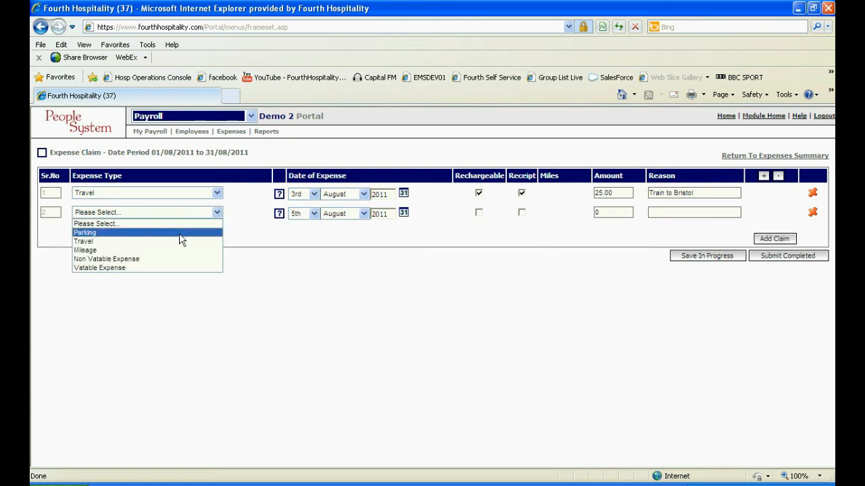
click(84, 233)
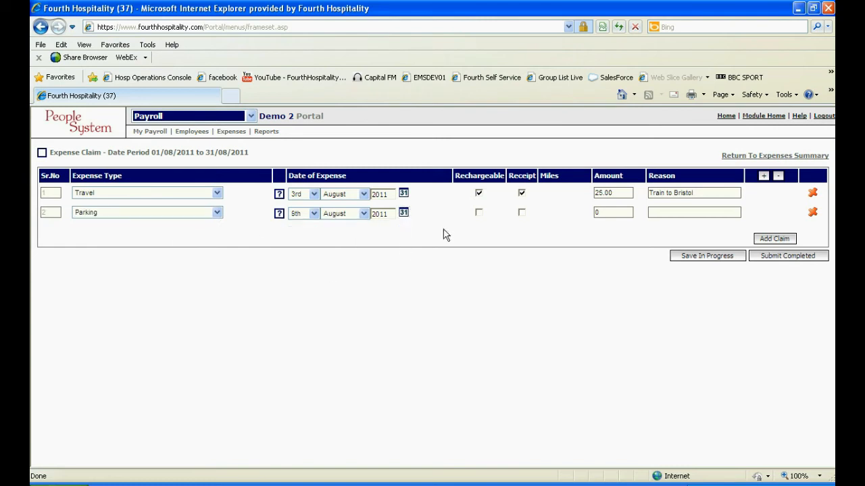
click(479, 212)
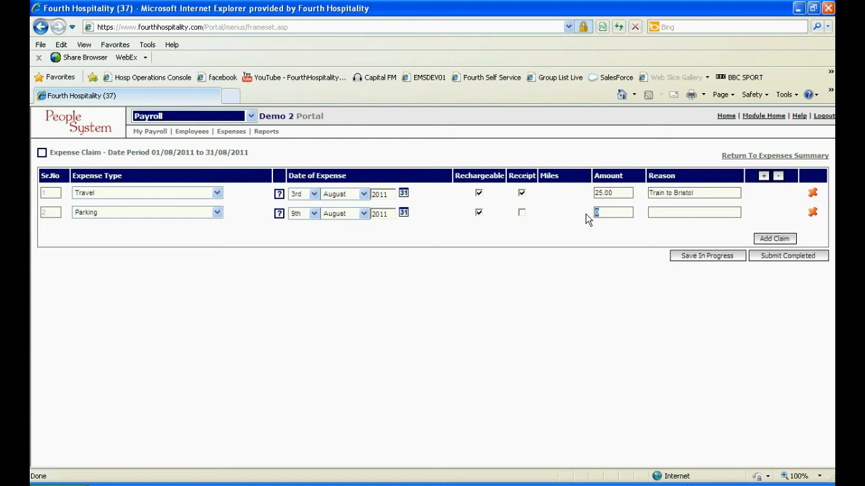
text(Parking London)
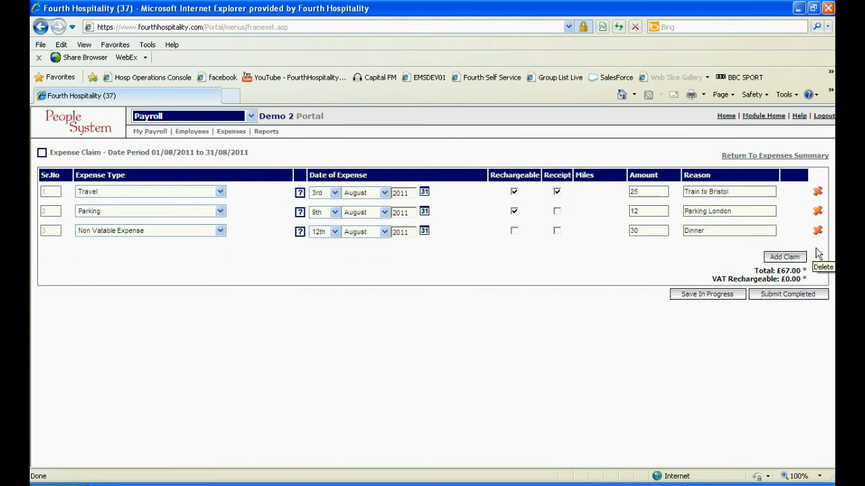
Submit the completed £67.00 August claim, returning to the requests list.
click(707, 294)
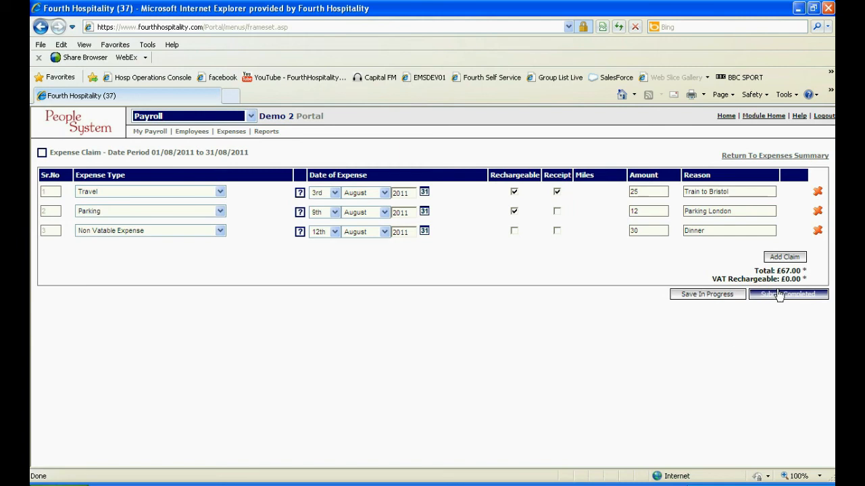
click(787, 295)
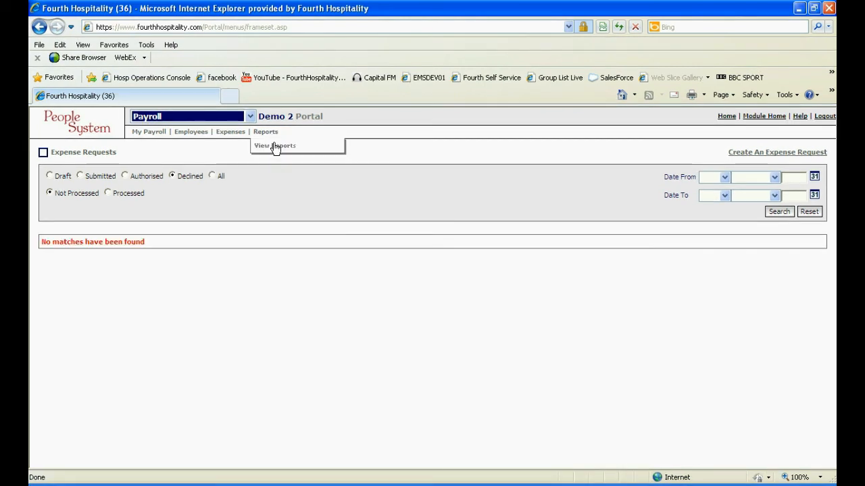
View the Print Expenses report for August, then return to the requests search.
click(274, 145)
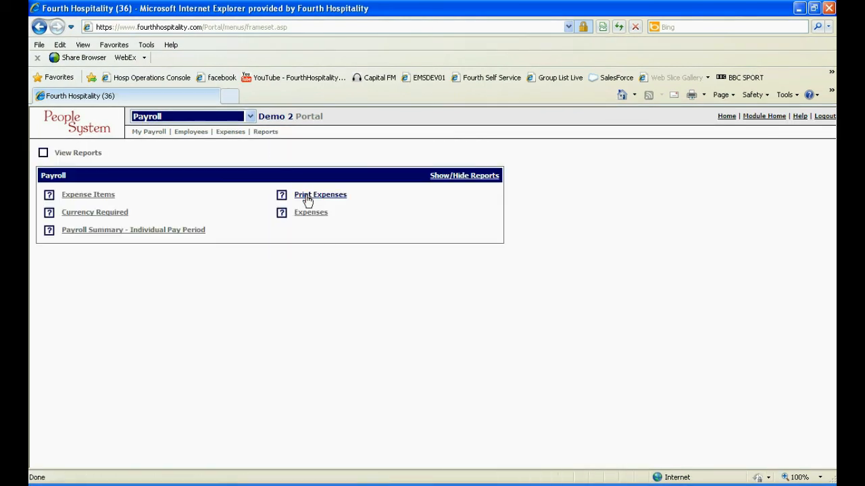
click(320, 194)
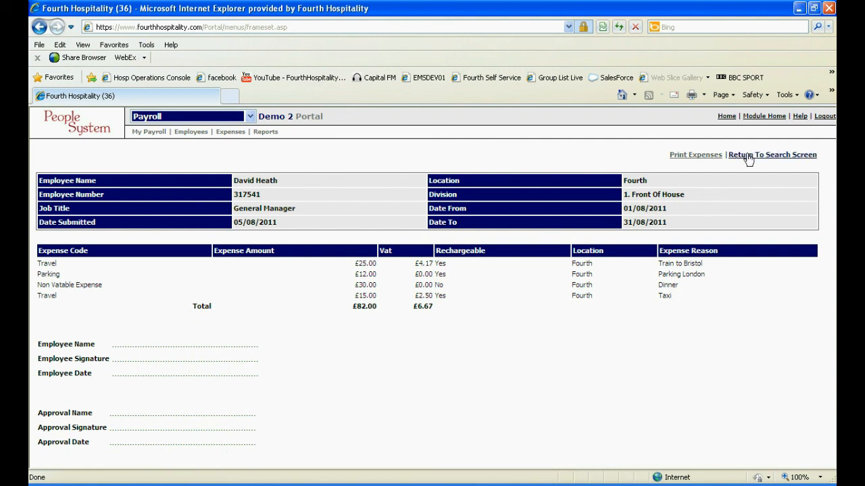
click(772, 154)
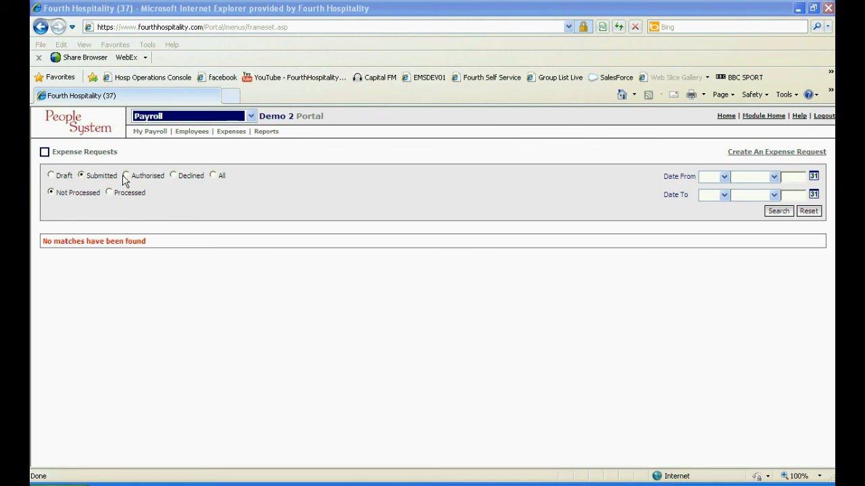
Search authorised requests, listing the August 2011 claim totalling £82.00.
click(125, 176)
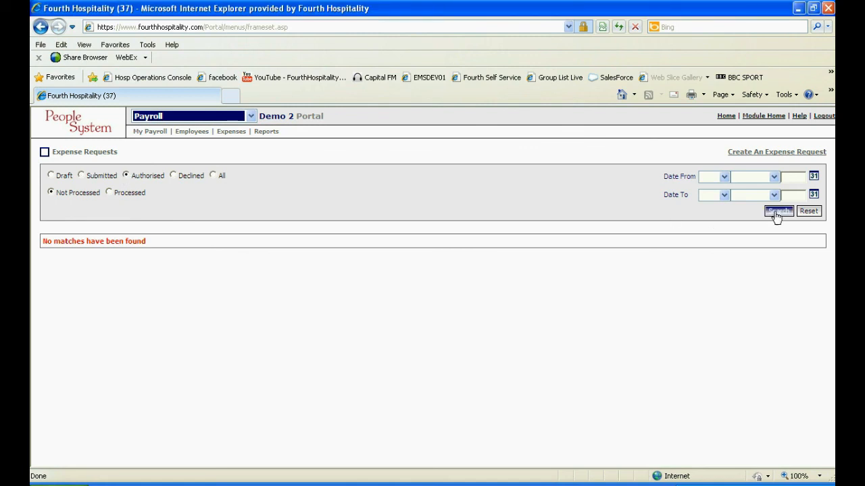
click(779, 211)
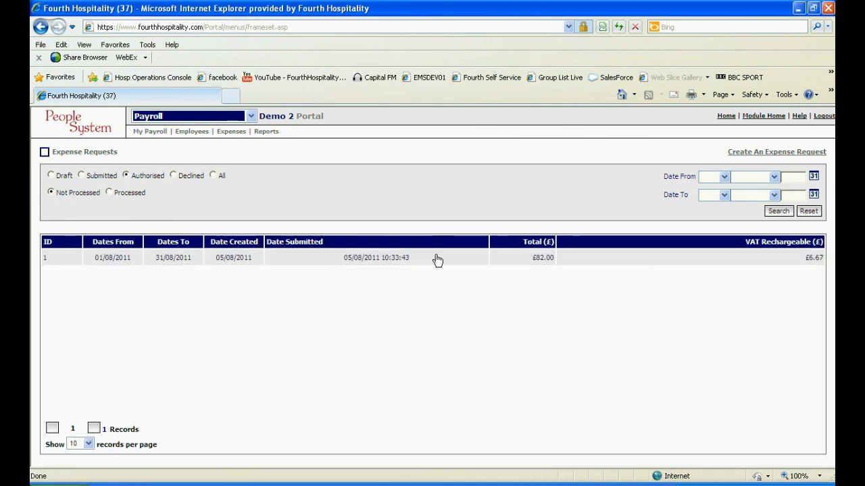
mouse_move(434, 260)
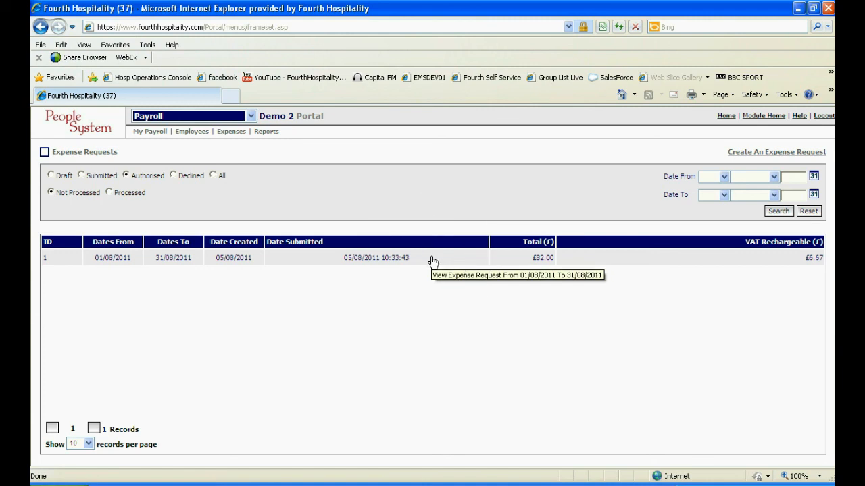